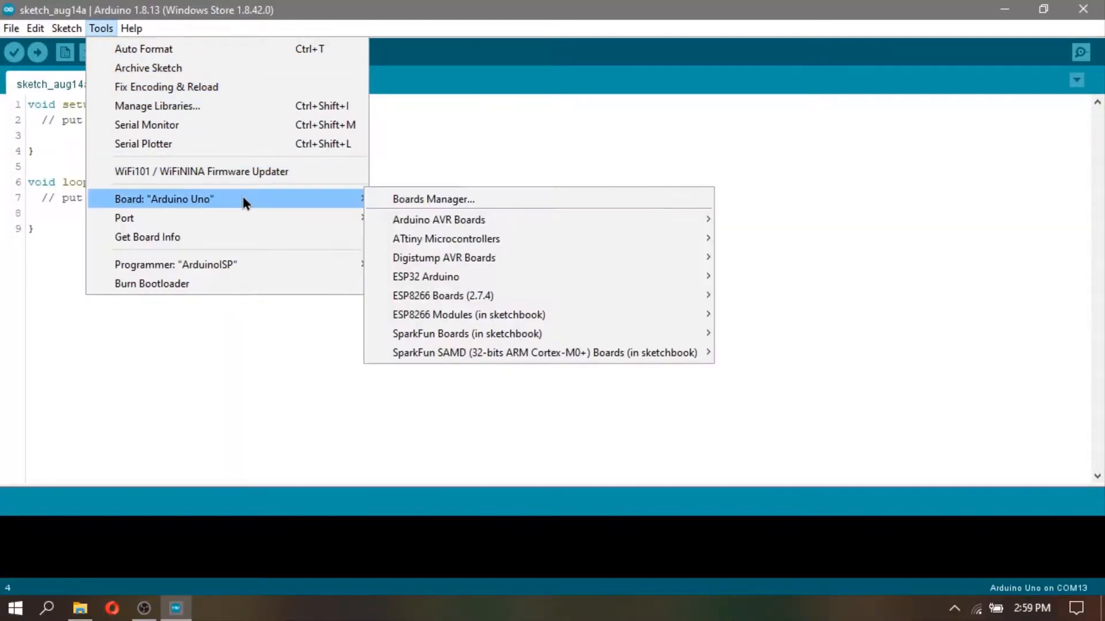
# Step: Search the Library Manager for DHT11, then close it
pyautogui.click(156, 106)
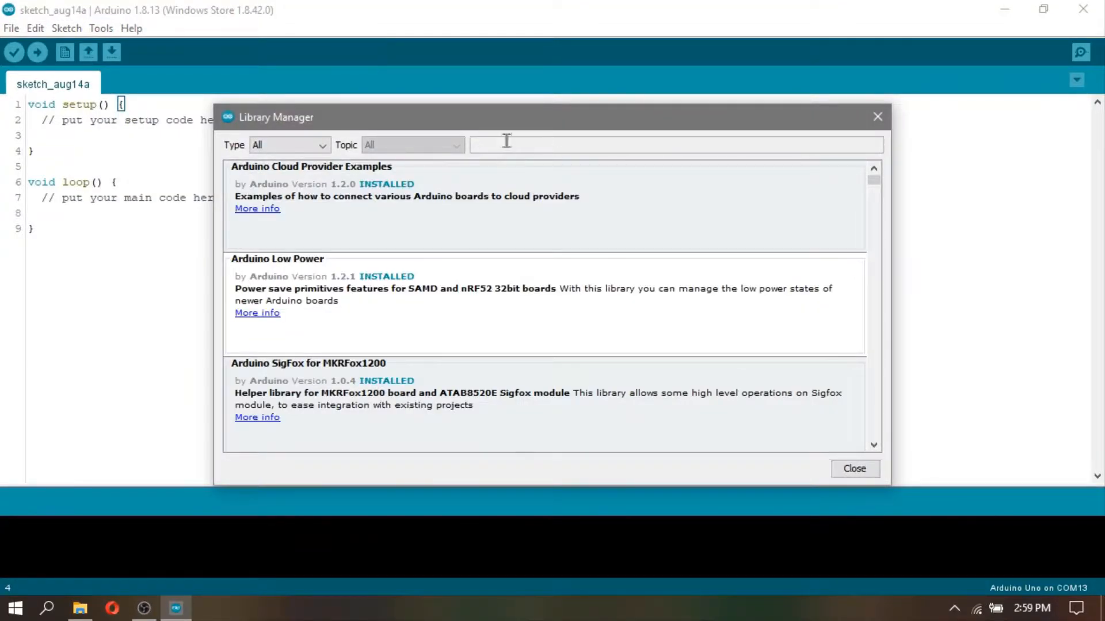
pyautogui.write('DH')
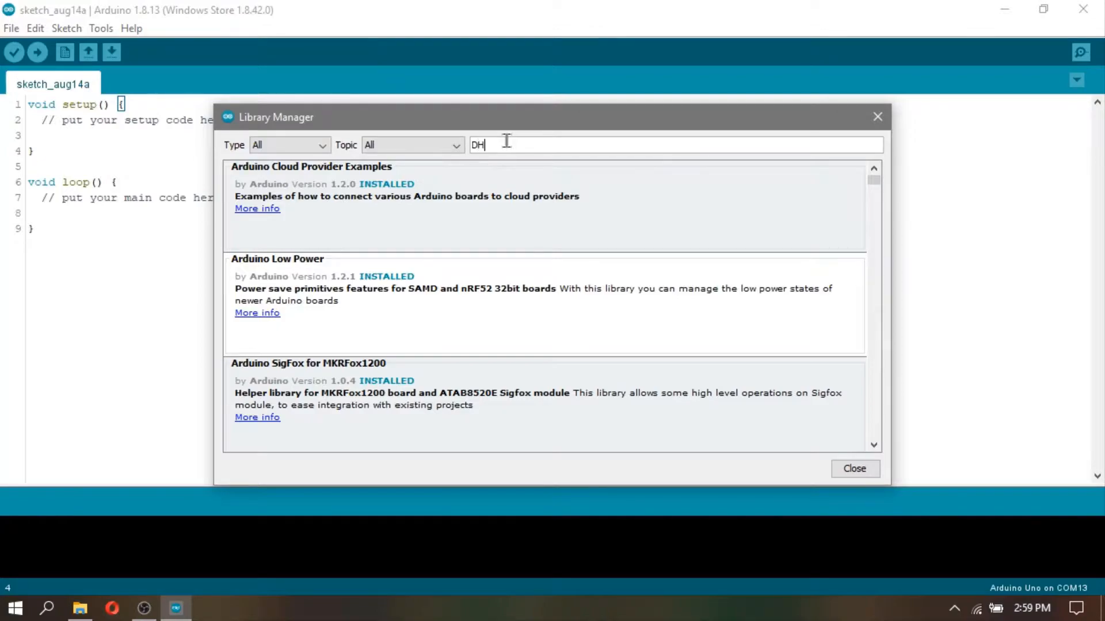
pyautogui.write('11')
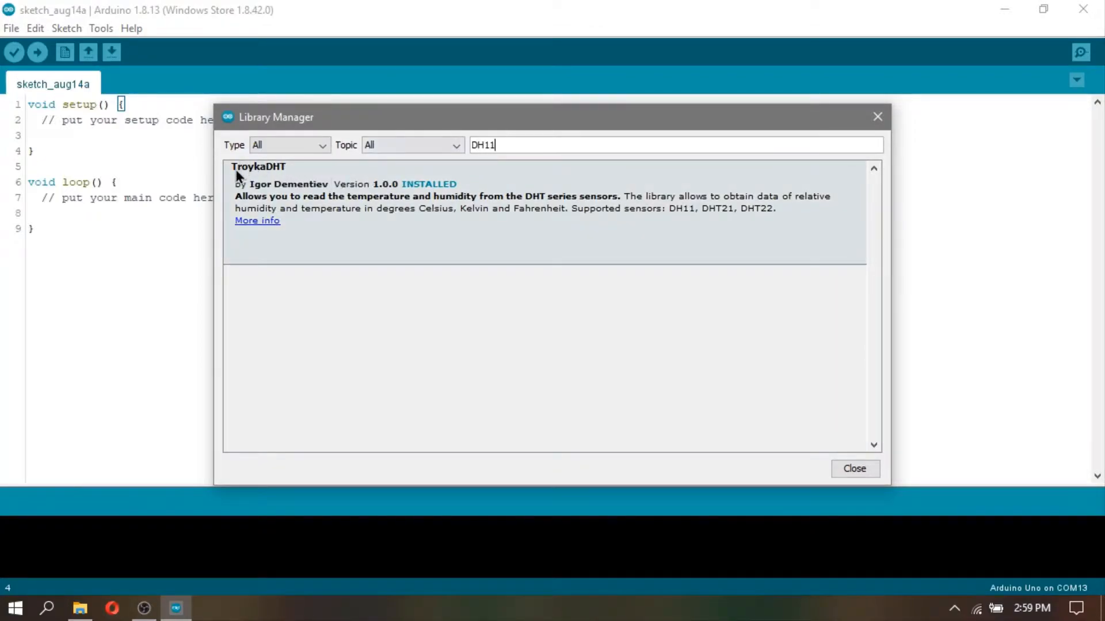
pyautogui.click(854, 468)
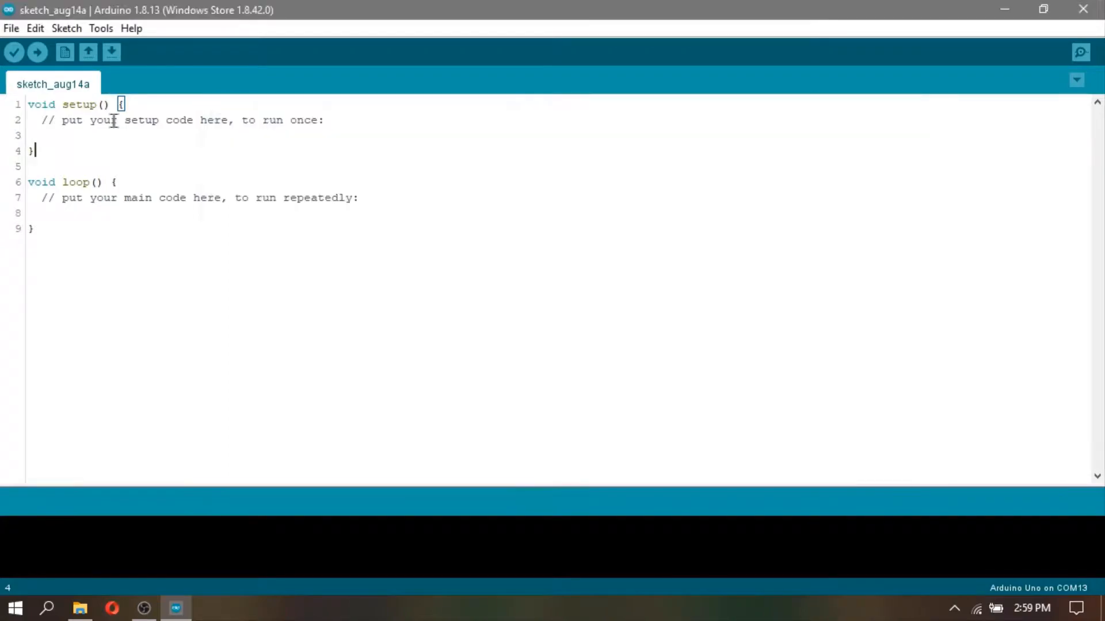
# Step: Open the TroykaDHT testDHT example sketch and maximize its window
pyautogui.click(11, 28)
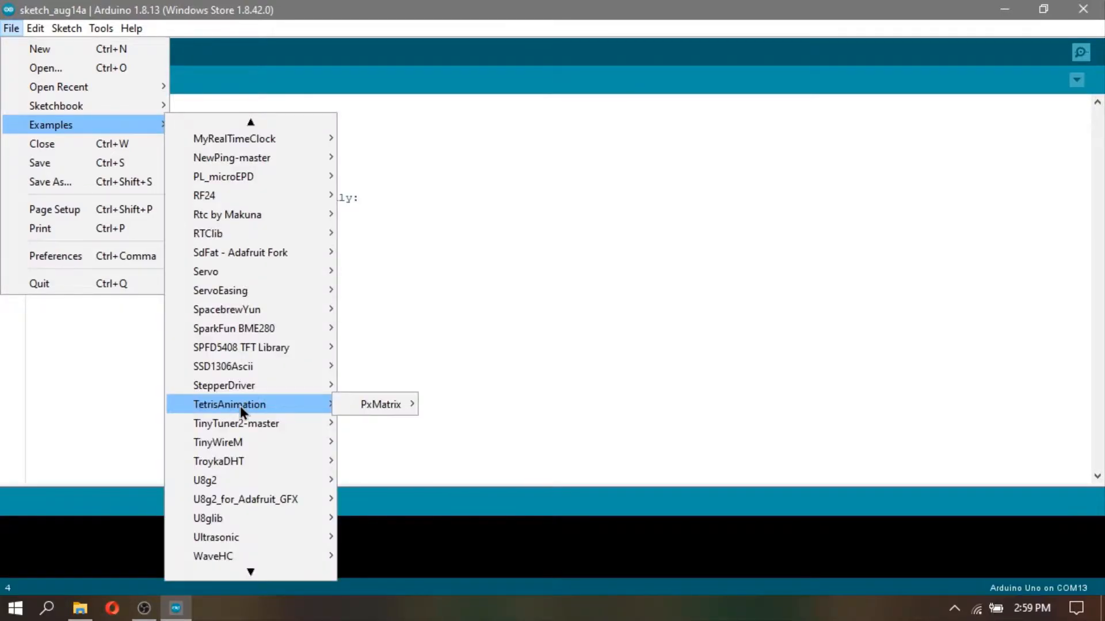
pyautogui.moveTo(247, 462)
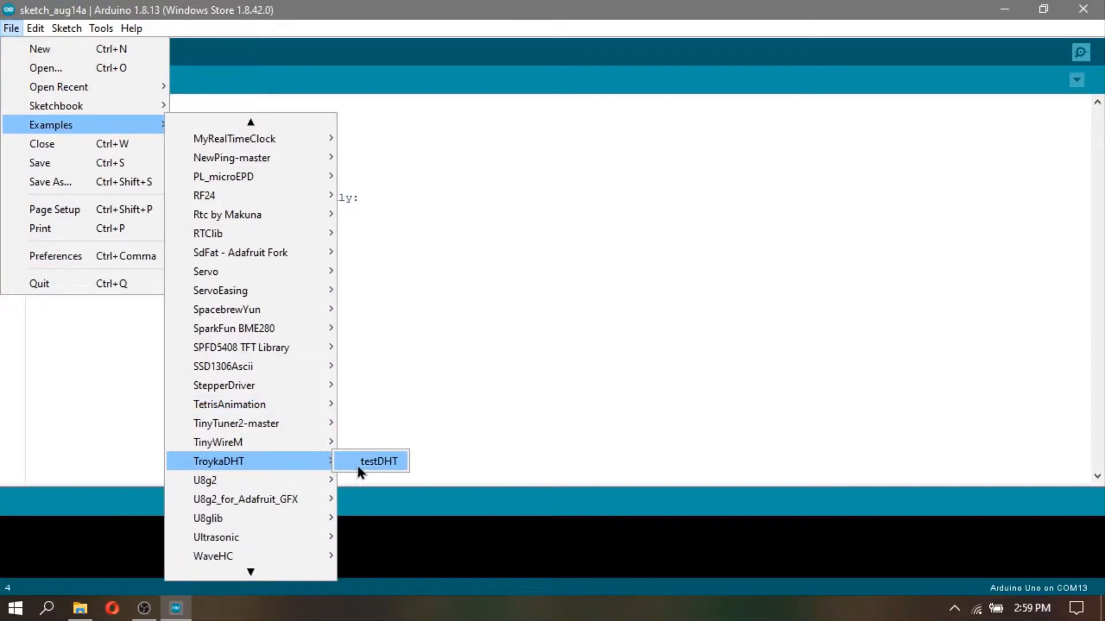
pyautogui.click(379, 461)
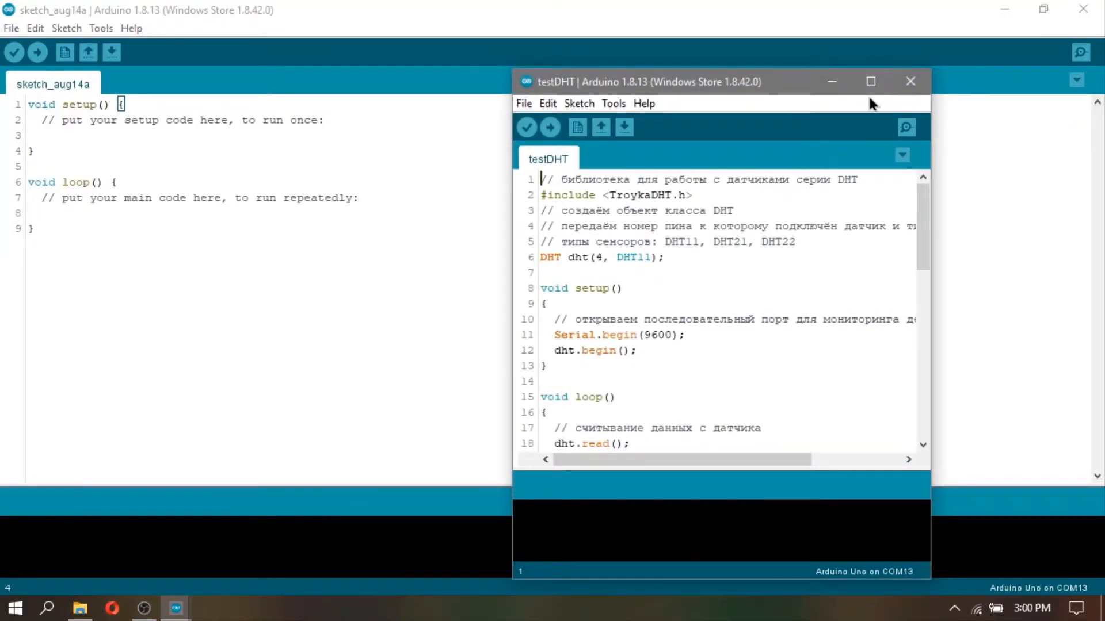
pyautogui.click(870, 81)
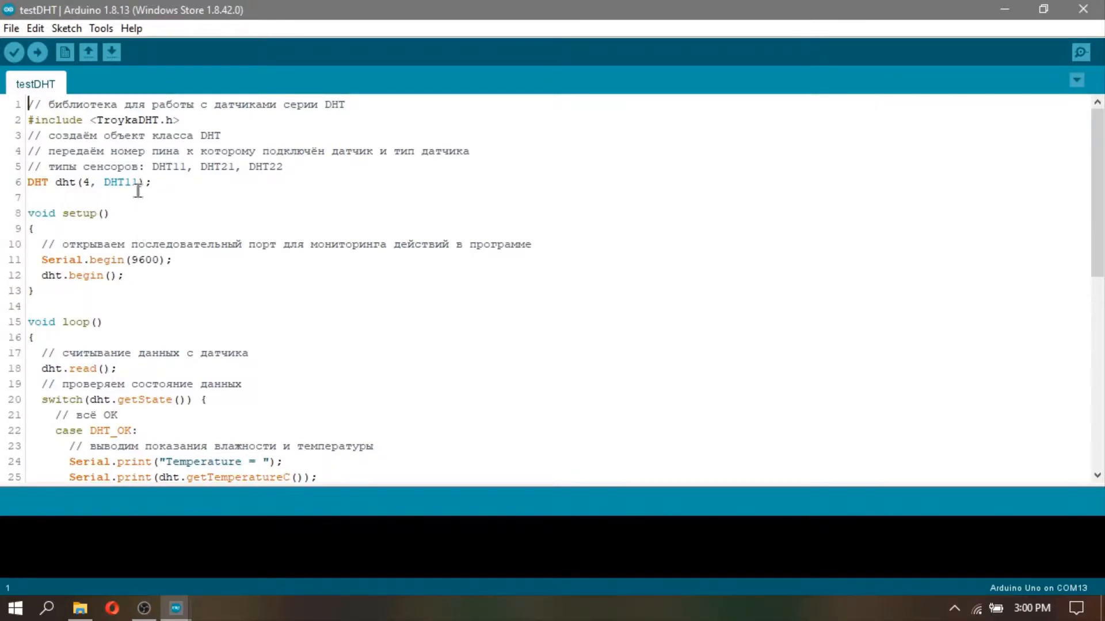
pyautogui.click(100, 28)
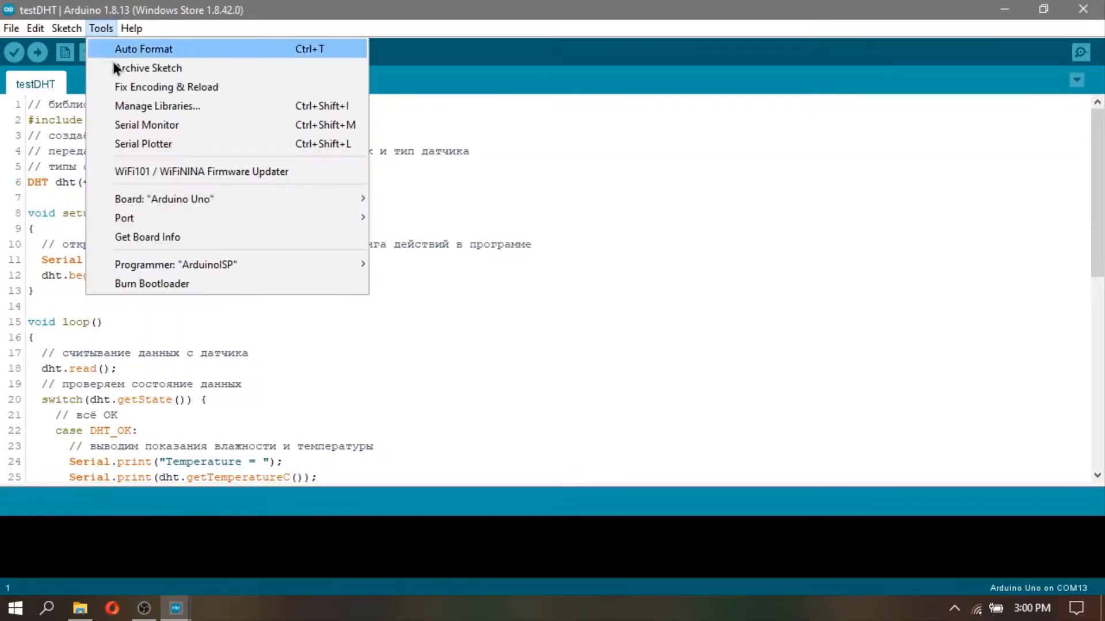
pyautogui.moveTo(124, 218)
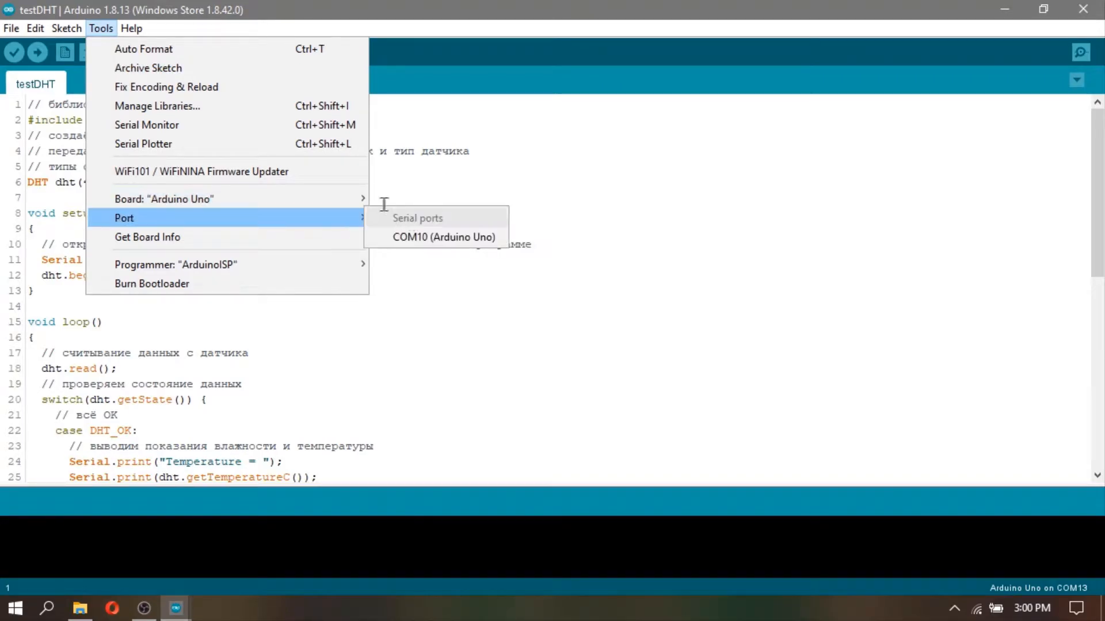
pyautogui.moveTo(164, 198)
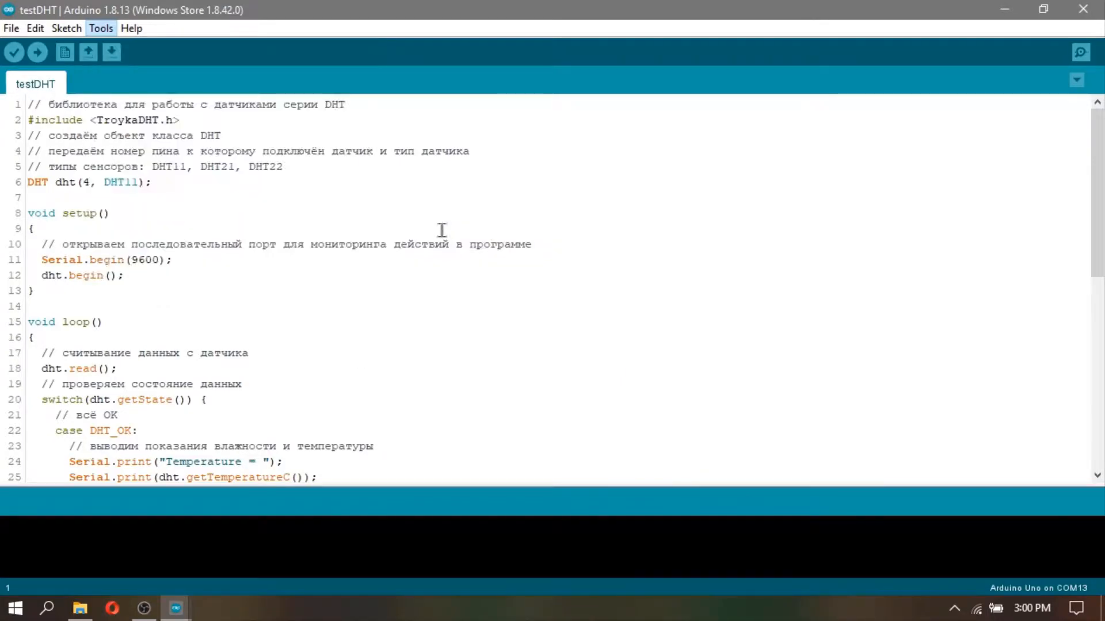
# Step: Set the port to COM10 (Arduino Uno) and upload the testDHT sketch
pyautogui.click(37, 53)
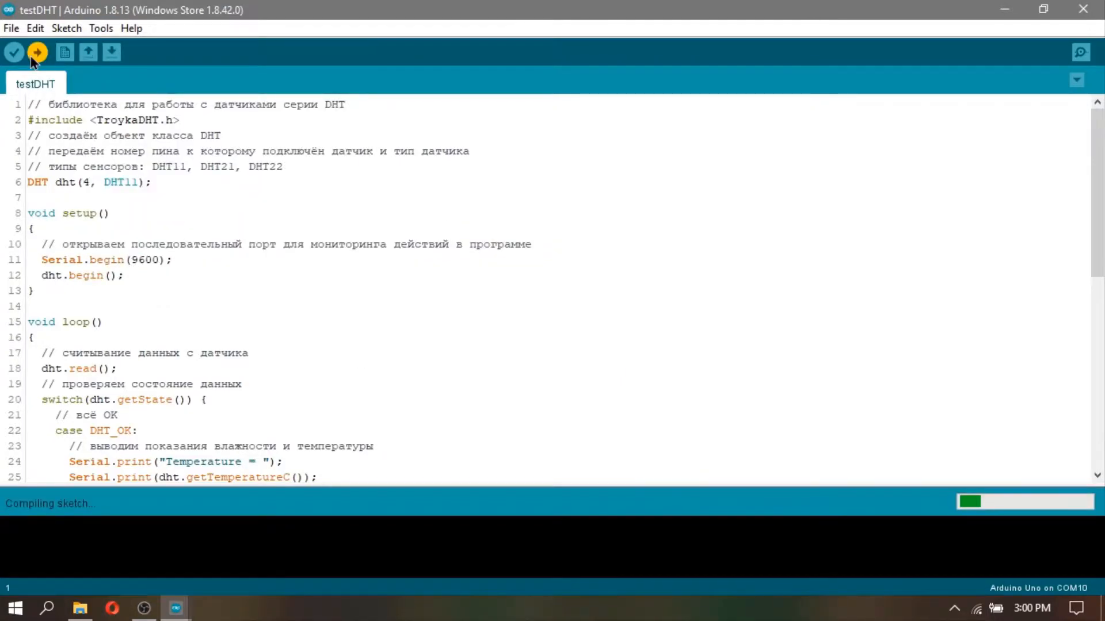
pyautogui.click(37, 52)
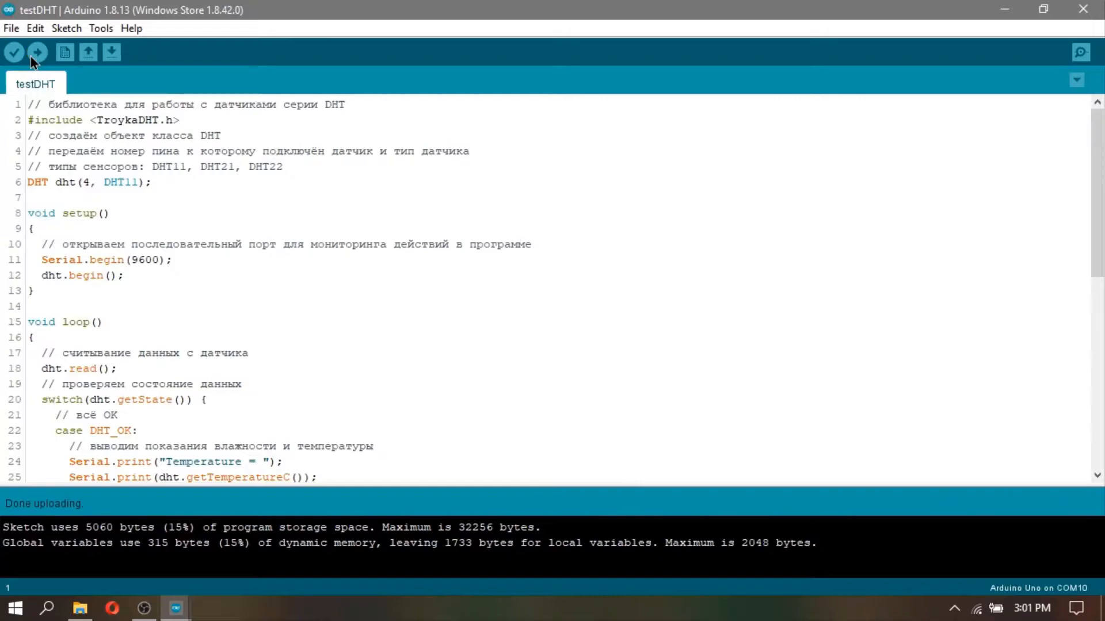
pyautogui.moveTo(719, 53)
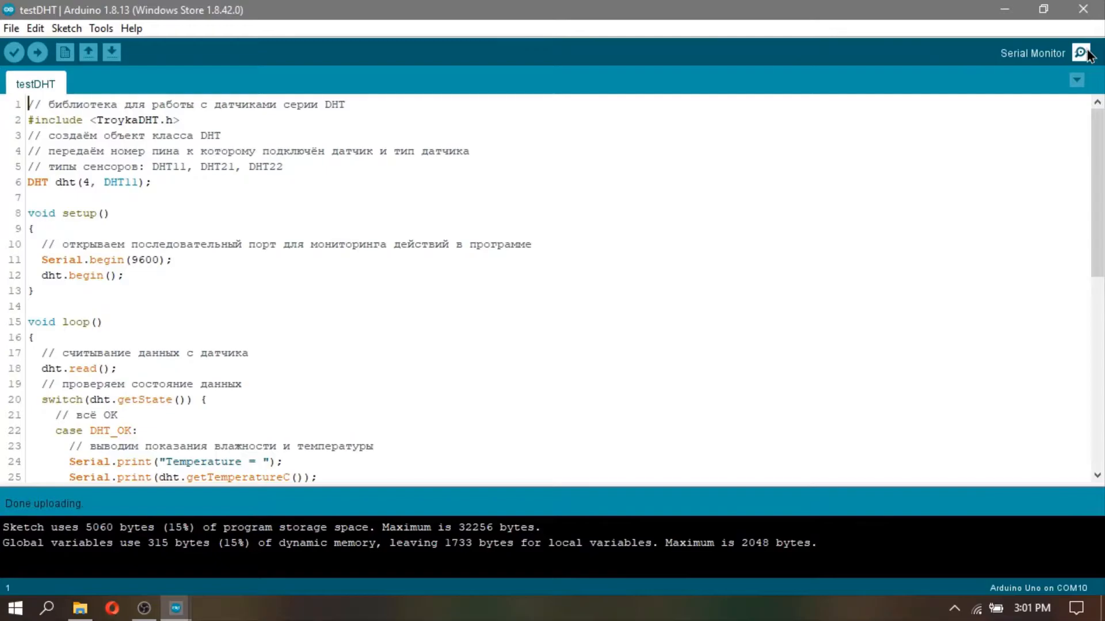
# Step: Open the COM10 Serial Monitor maximized to watch the DHT11 temperature and humidity readings
pyautogui.click(1086, 53)
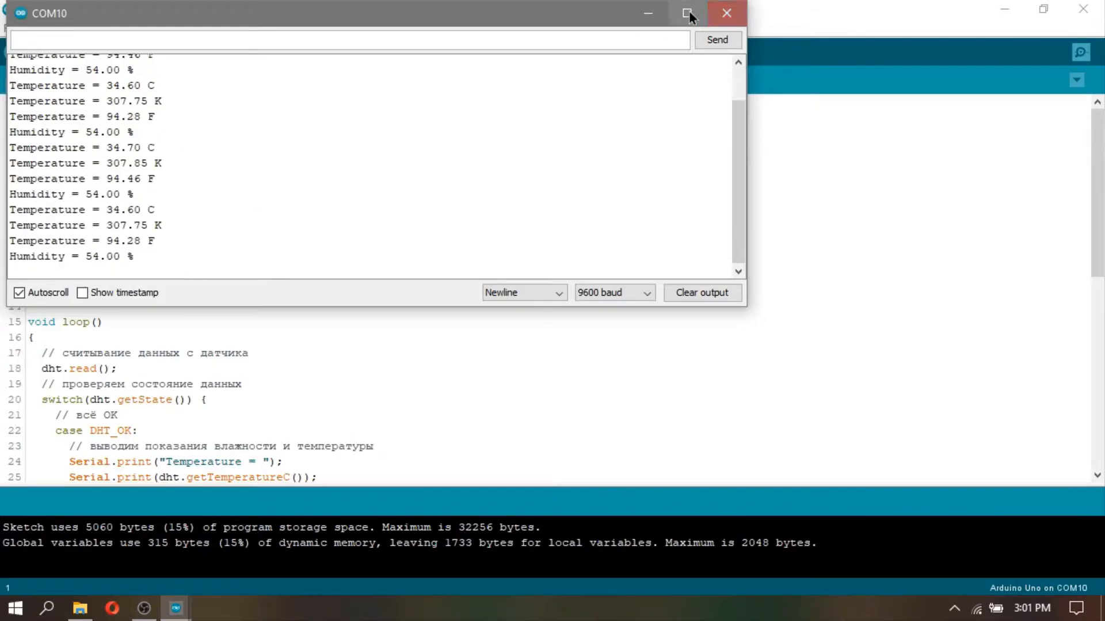
pyautogui.click(686, 13)
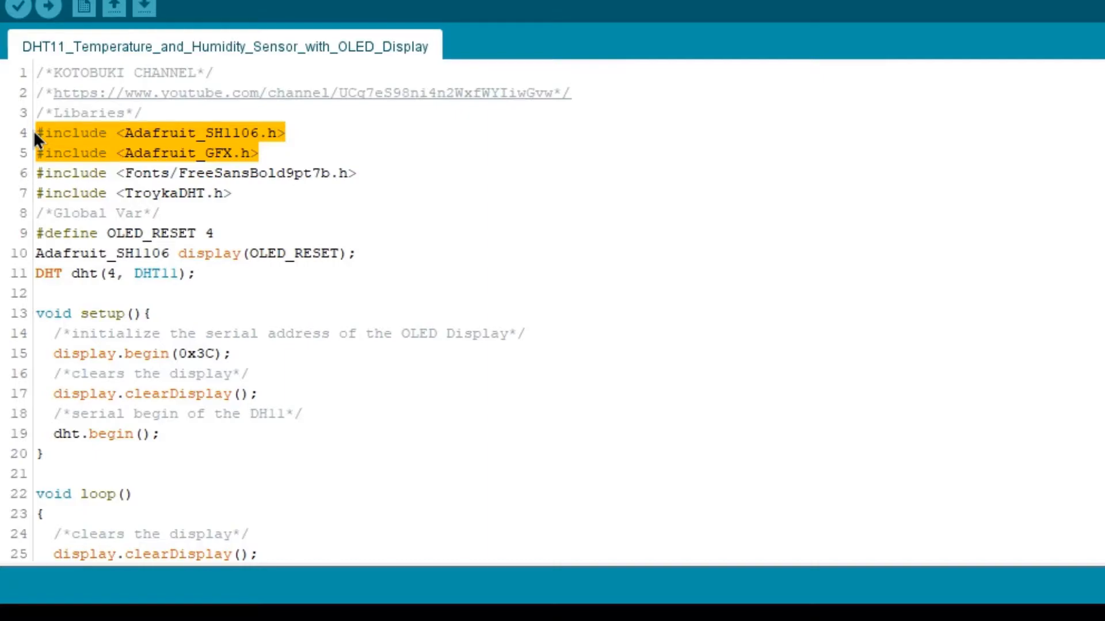
pyautogui.click(363, 173)
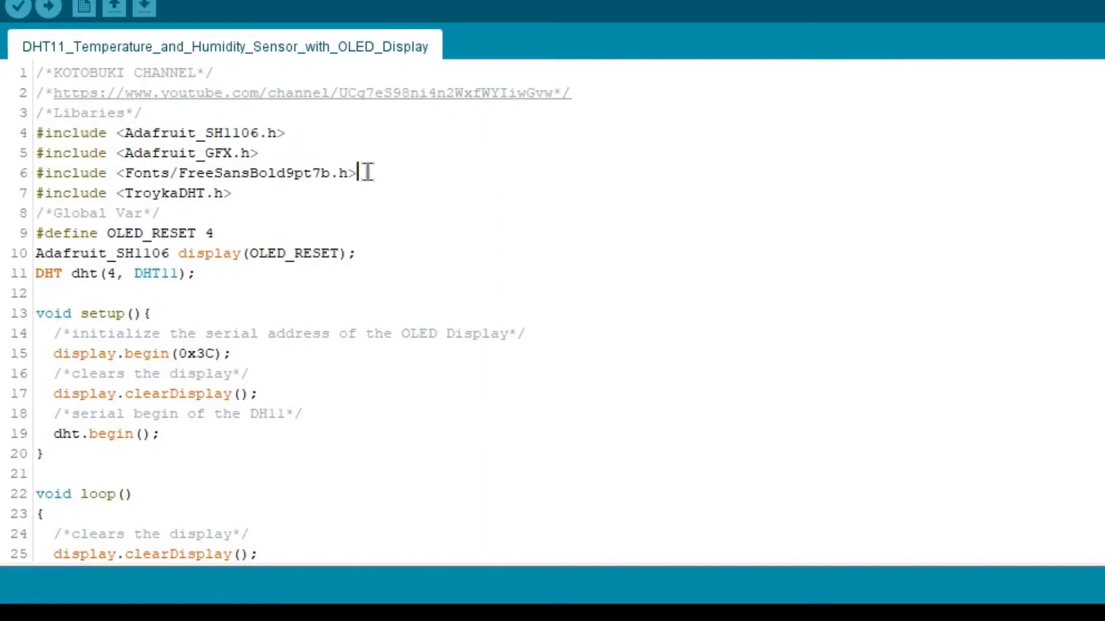
pyautogui.tripleClick(198, 174)
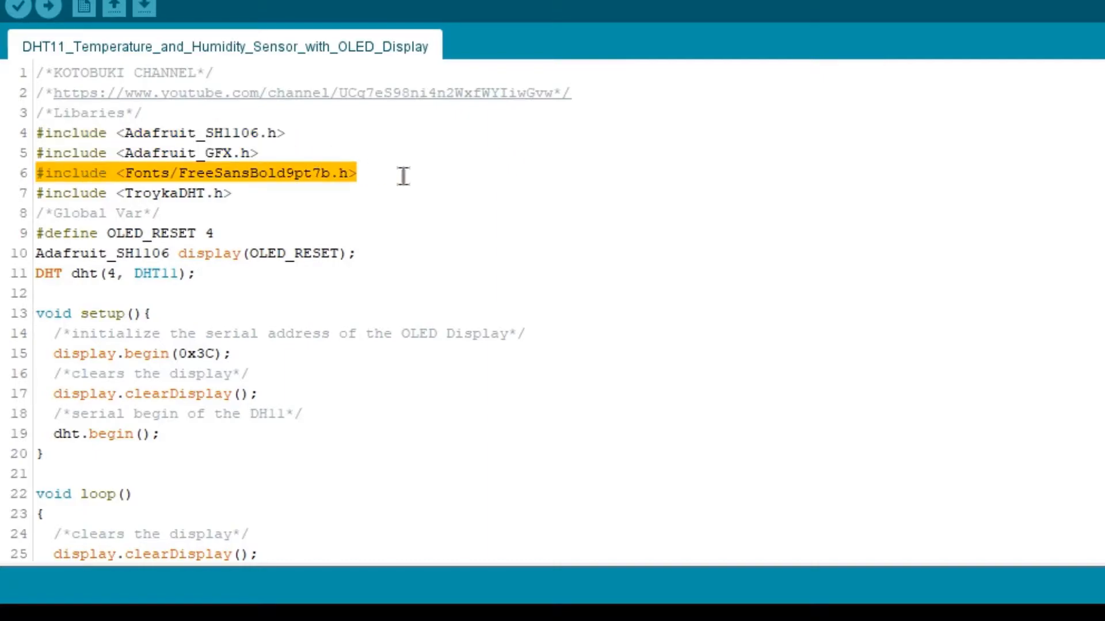
pyautogui.moveTo(318, 205)
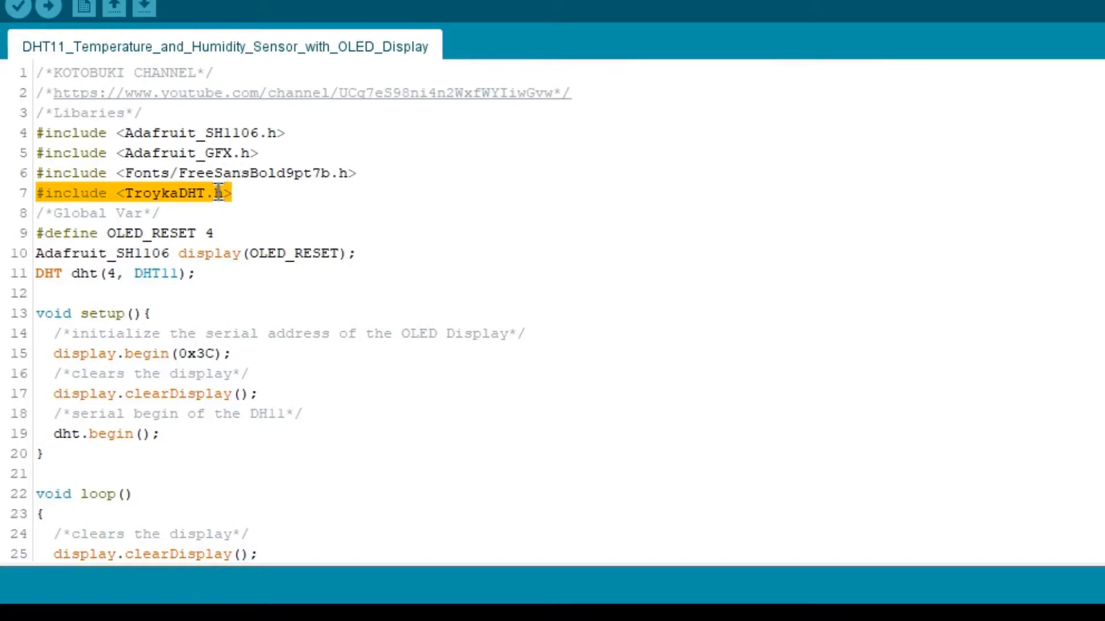
pyautogui.click(261, 273)
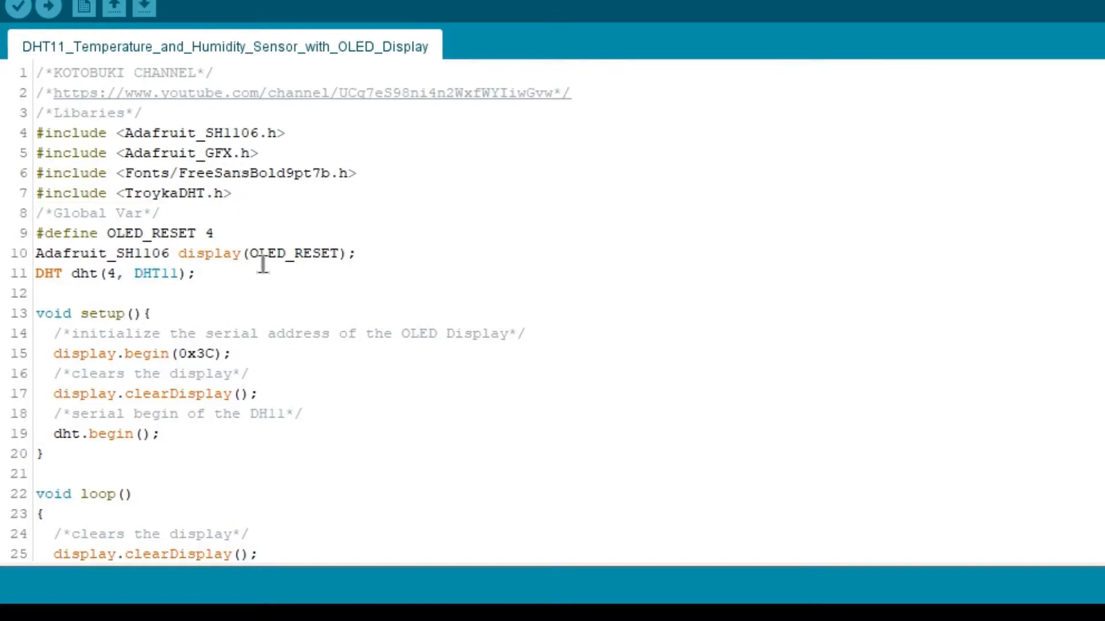
pyautogui.moveTo(43, 233); pyautogui.dragTo(195, 273)
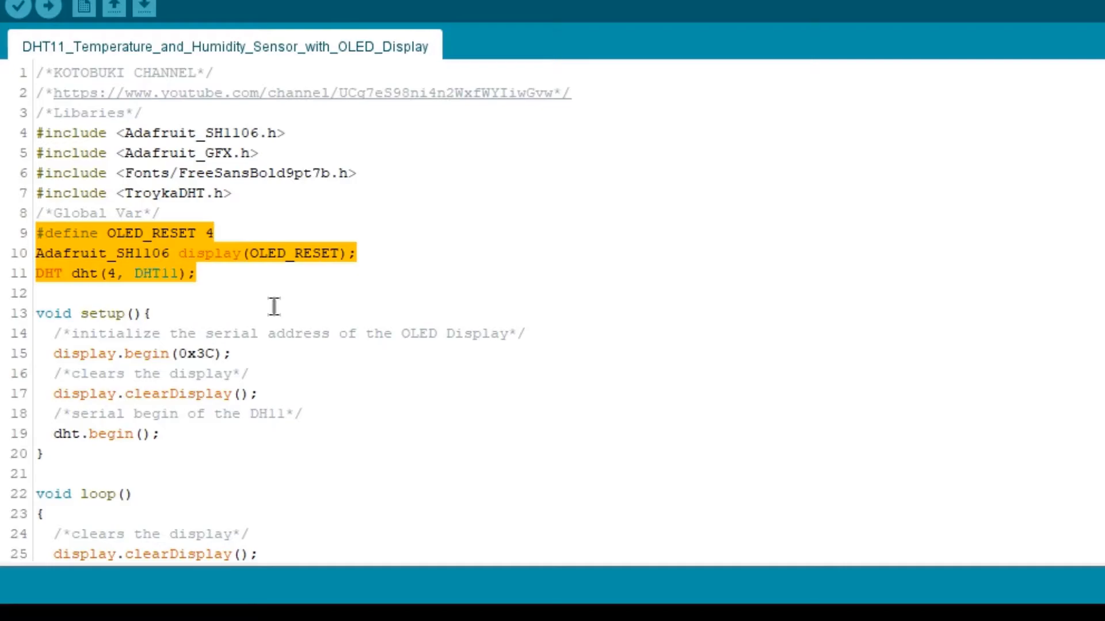
pyautogui.scroll(-3)
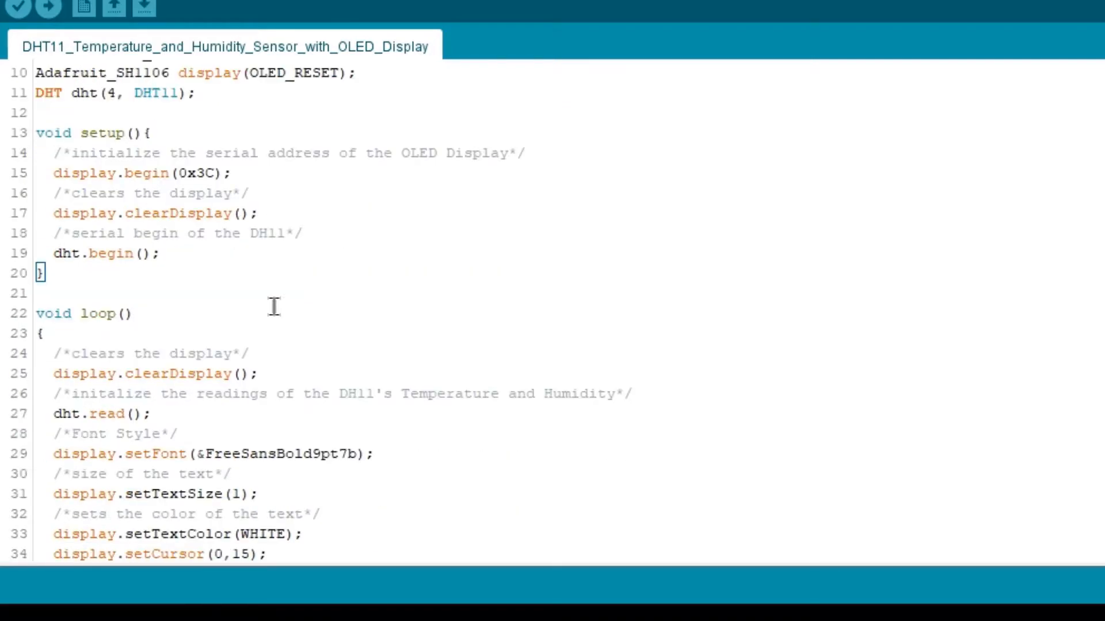
# Step: Review the dht.begin(), void loop() and Celsius print lines, then upload the OLED sketch
pyautogui.doubleClick(91, 133)
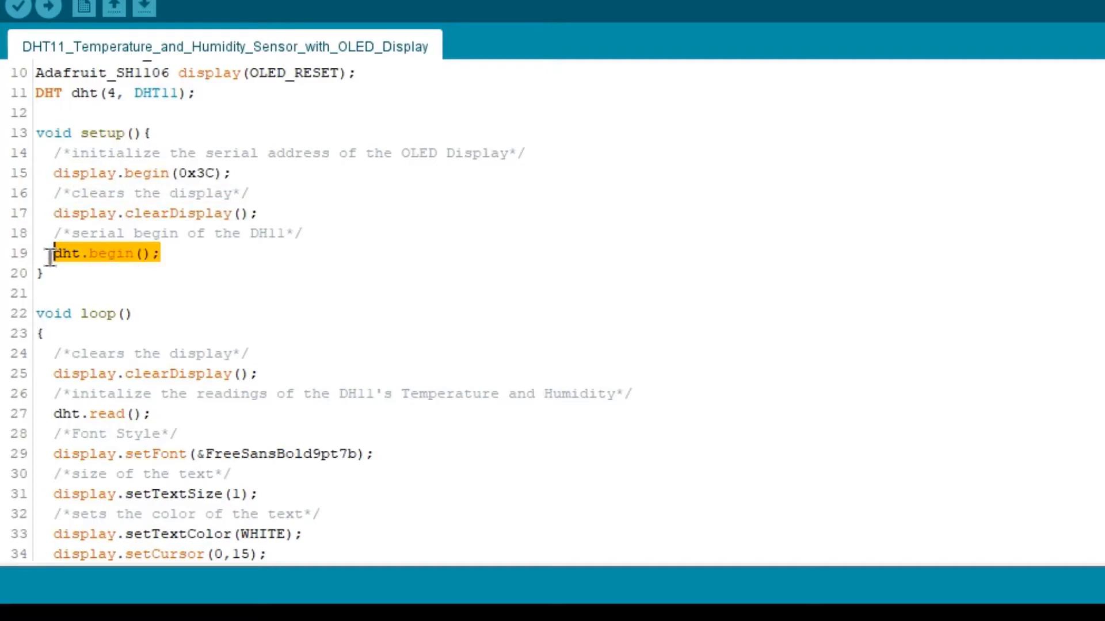
pyautogui.scroll(-3)
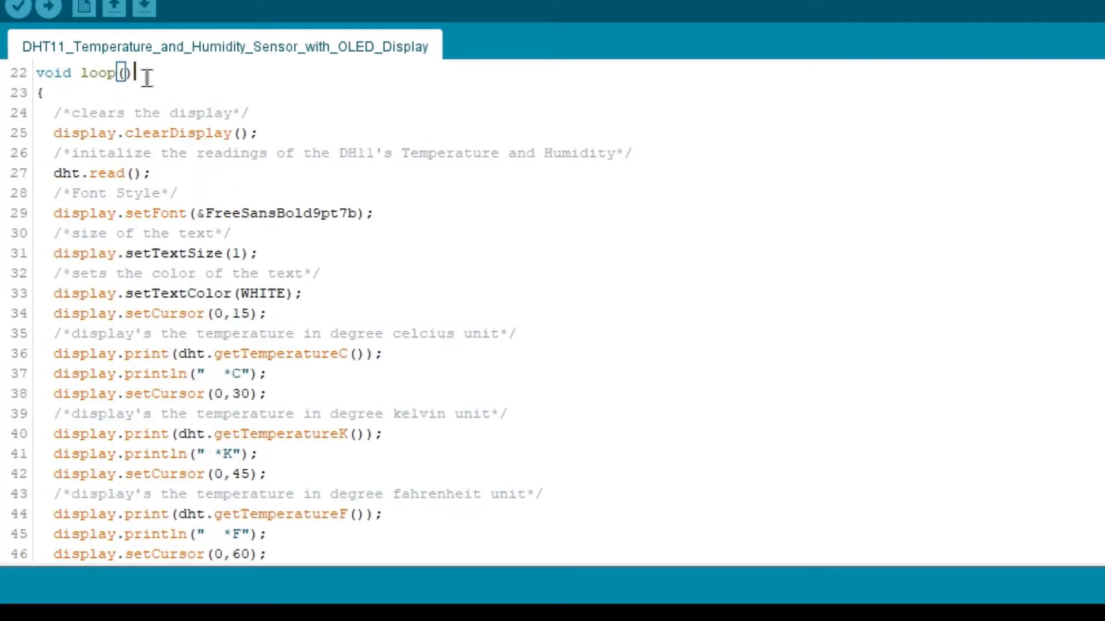
pyautogui.doubleClick(99, 72)
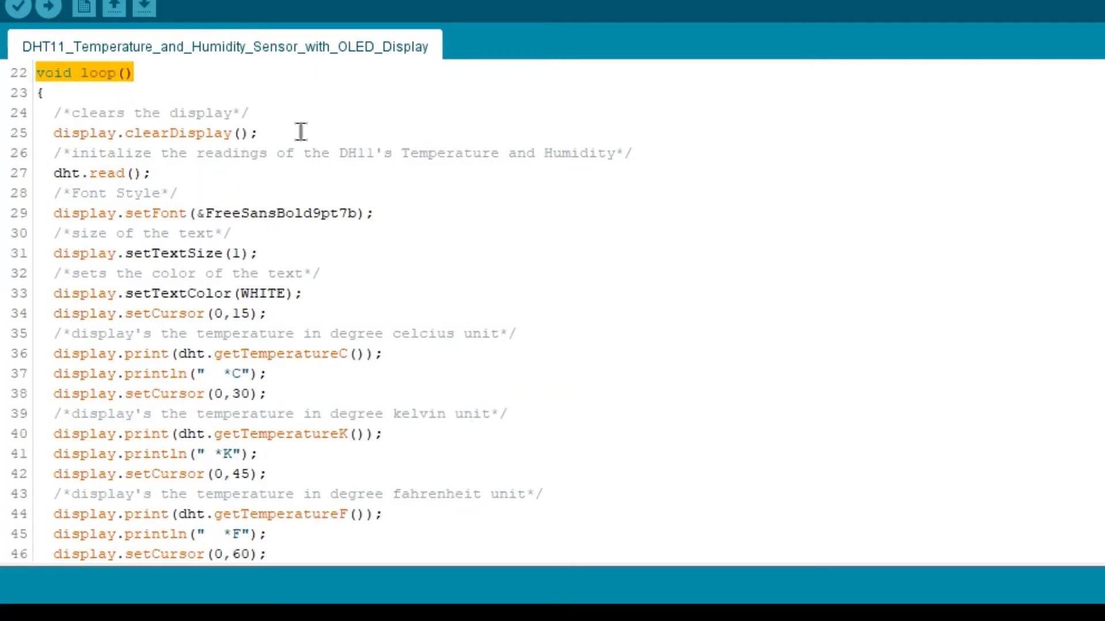
pyautogui.scroll(-3)
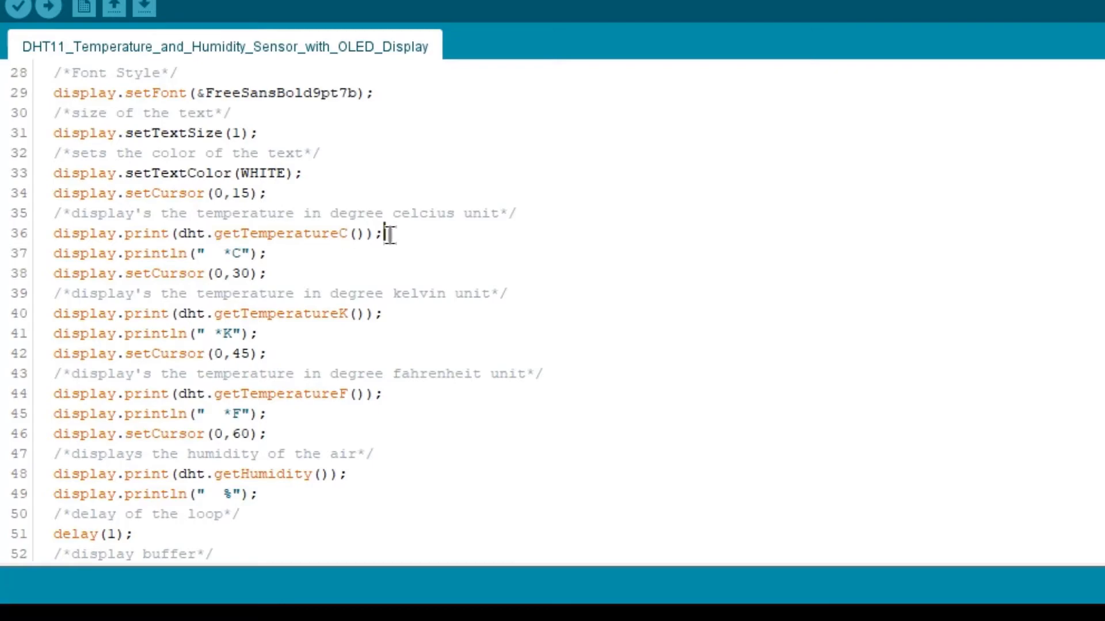
pyautogui.tripleClick(211, 233)
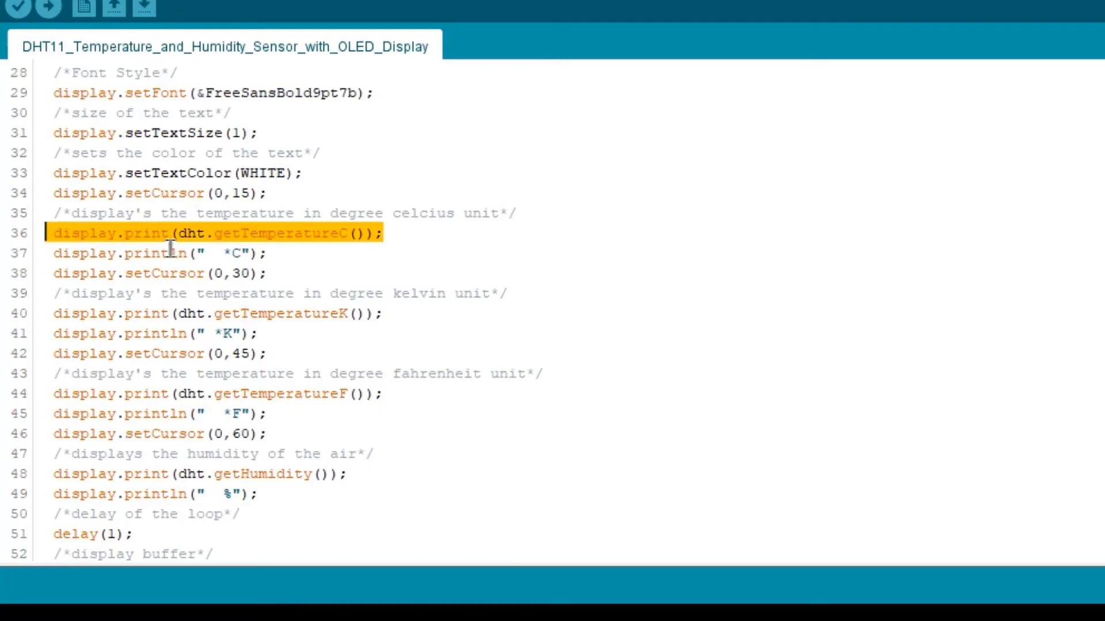
pyautogui.click(67, 314)
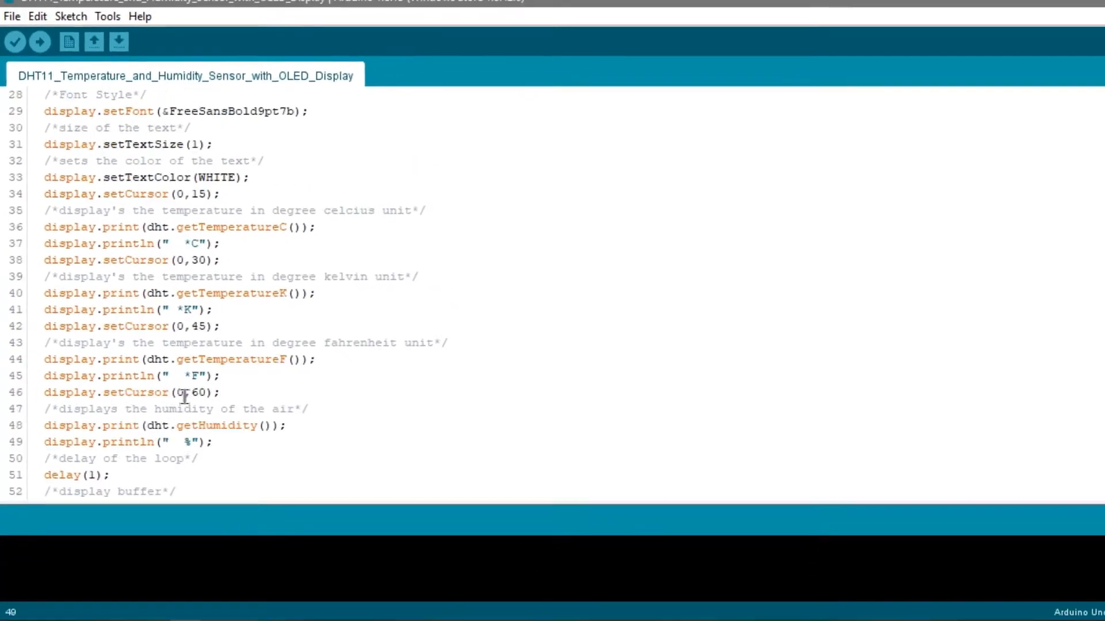
pyautogui.scroll(3)
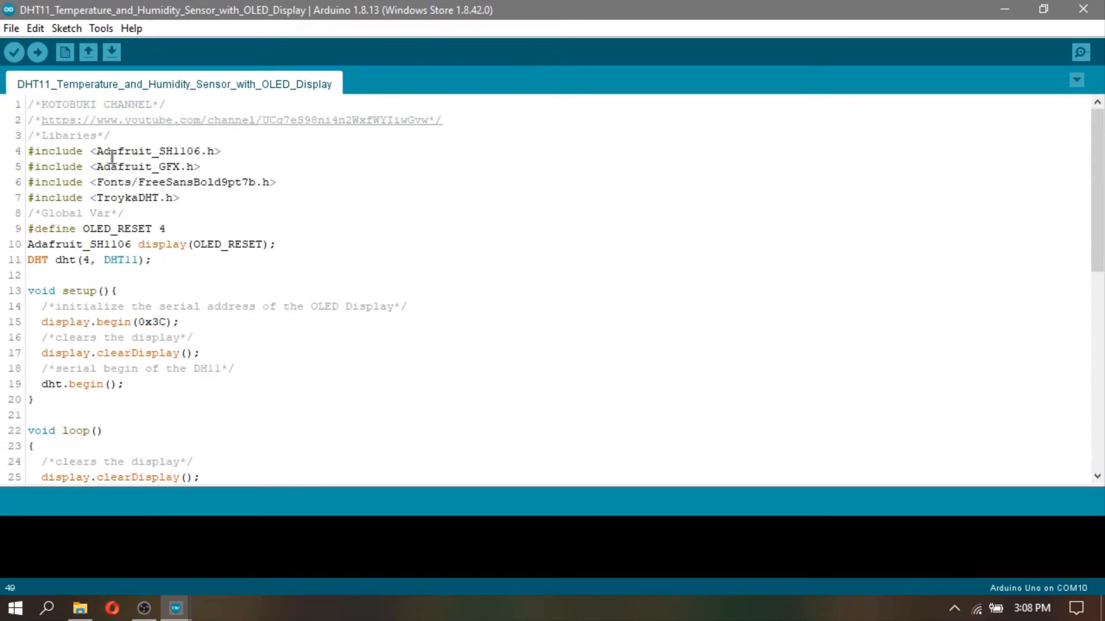
pyautogui.click(37, 52)
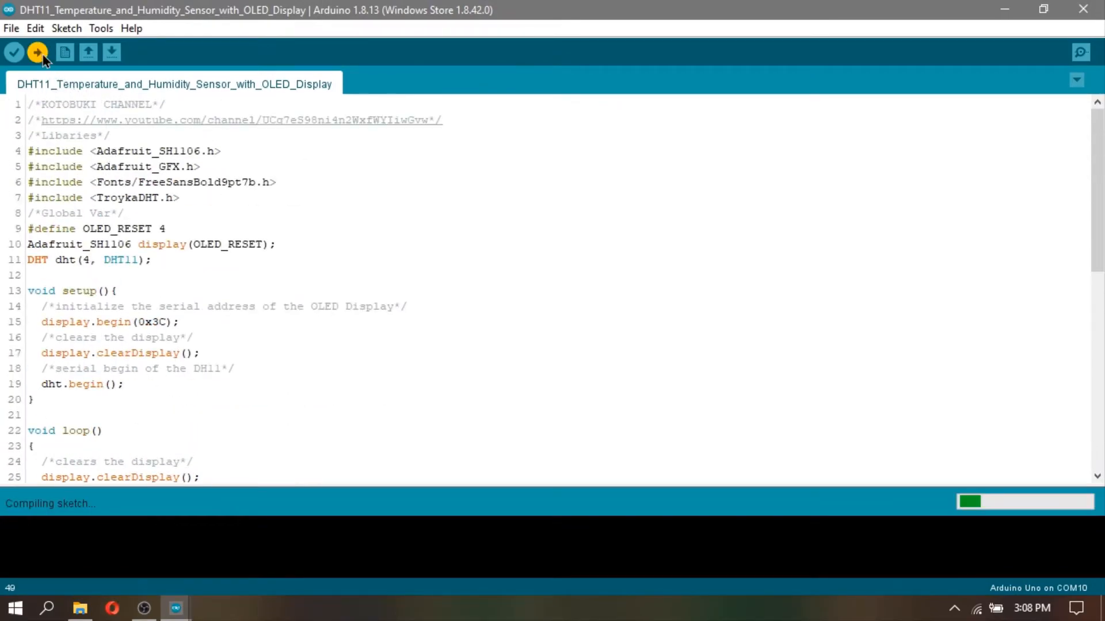